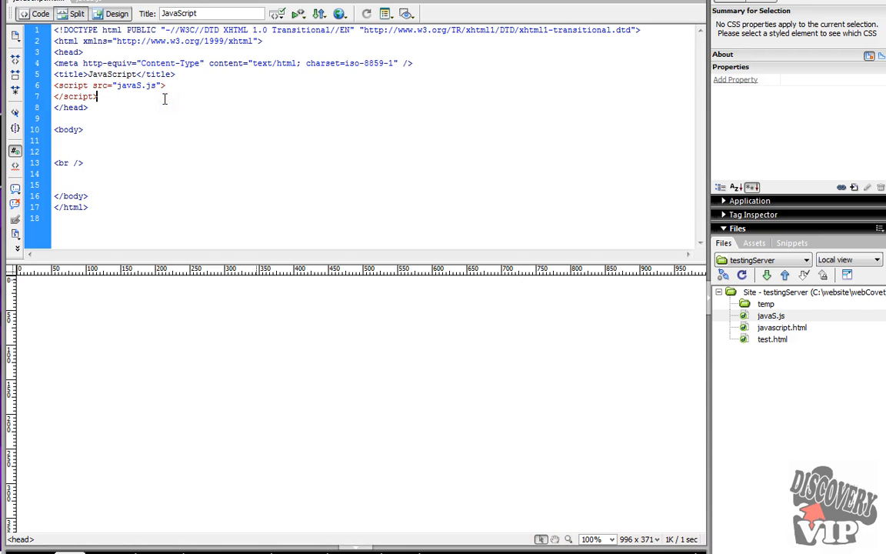
Select the script tag loading javaS.js and open javaS.js to view its Hello World alert.
left_click_drag(98, 96, 87, 206)
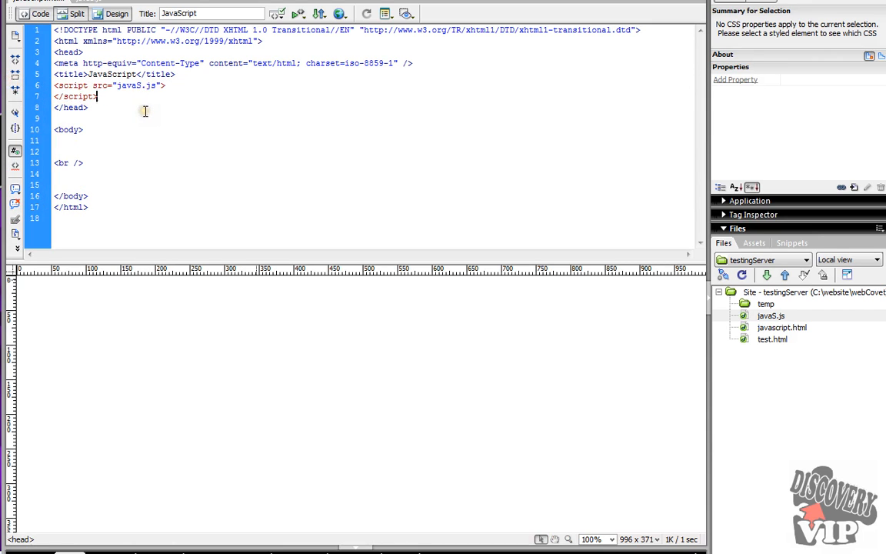
mouse_move(189, 102)
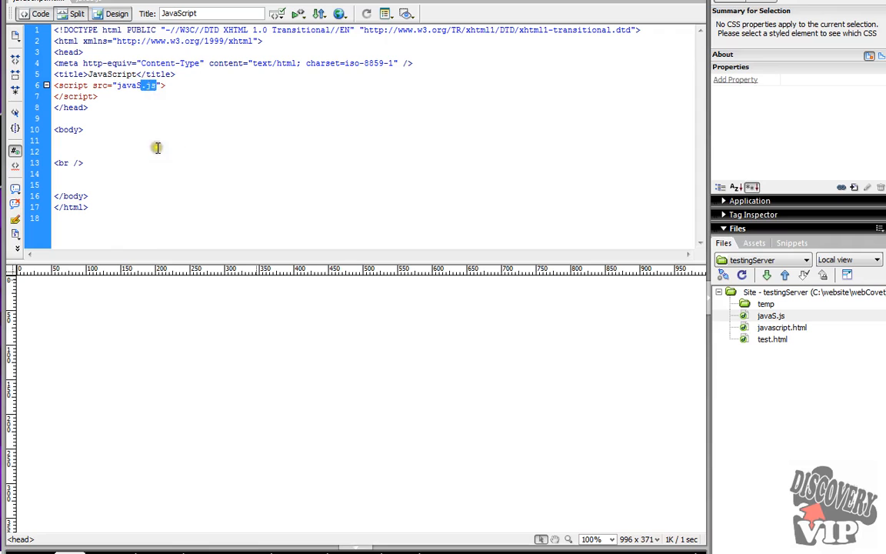
mouse_move(126, 147)
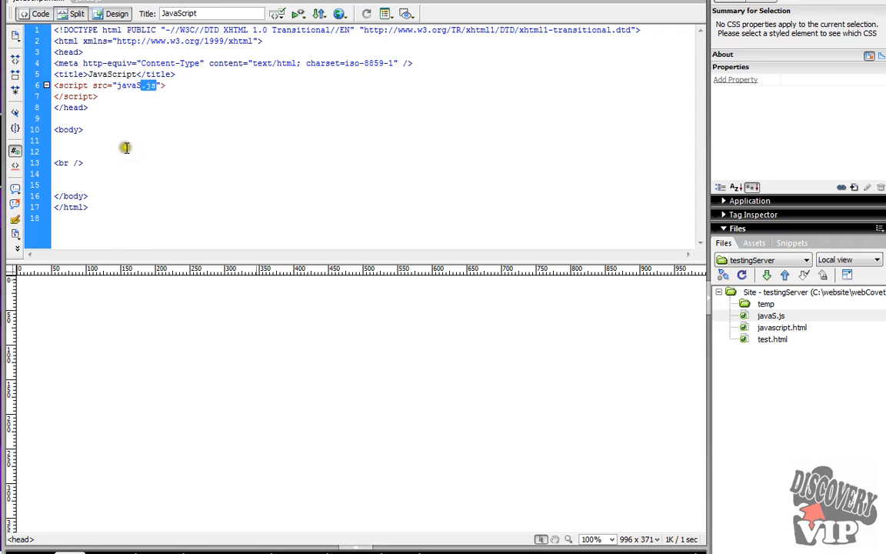
mouse_move(119, 80)
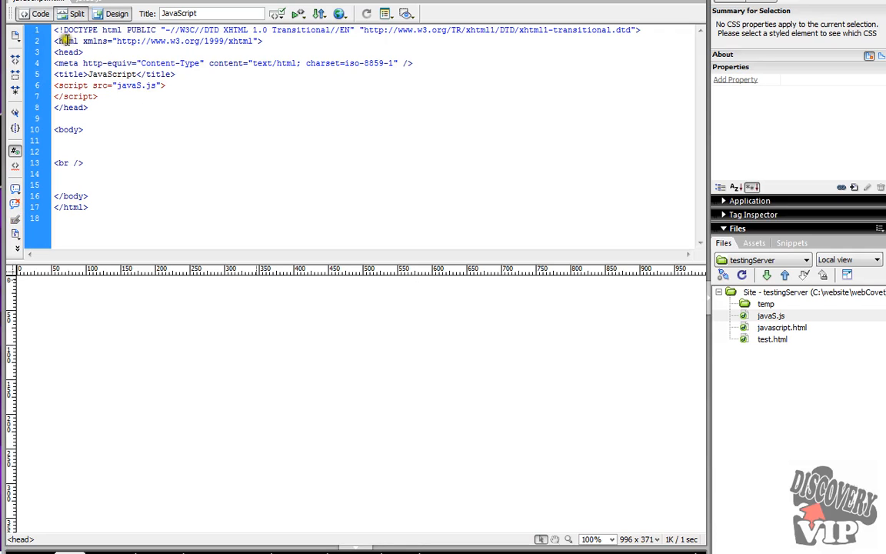
left_click_drag(57, 41, 58, 85)
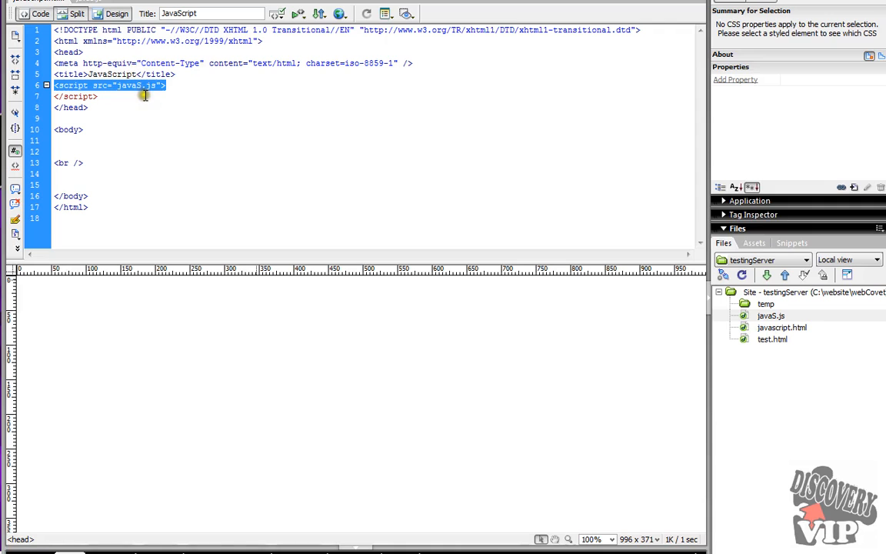
left_click(163, 86)
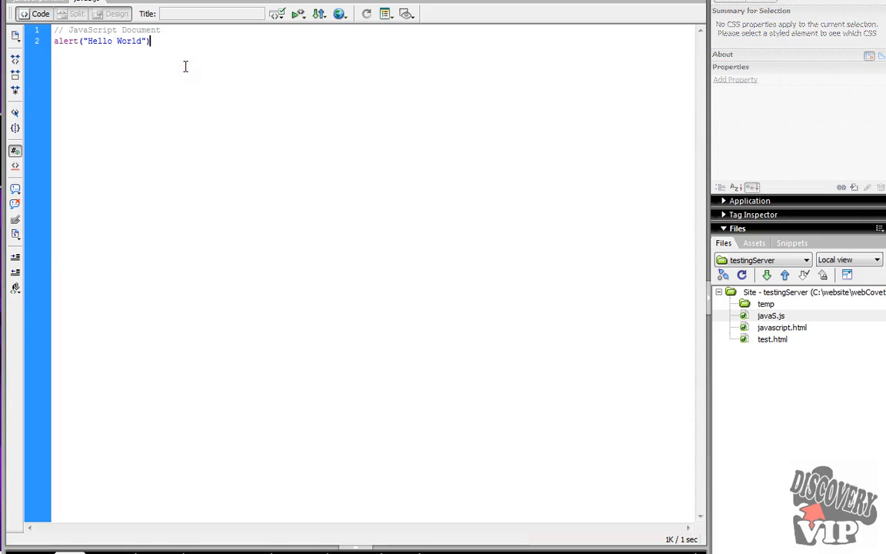
mouse_move(79, 70)
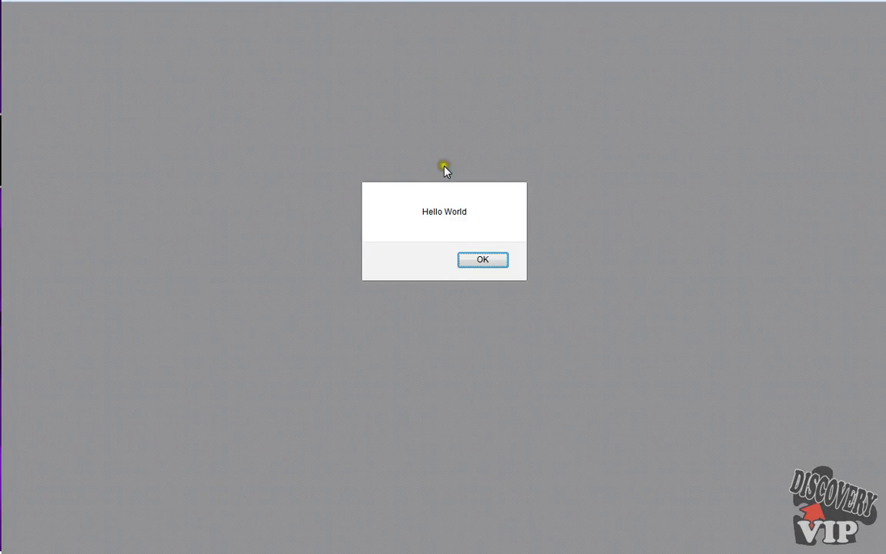
mouse_move(528, 302)
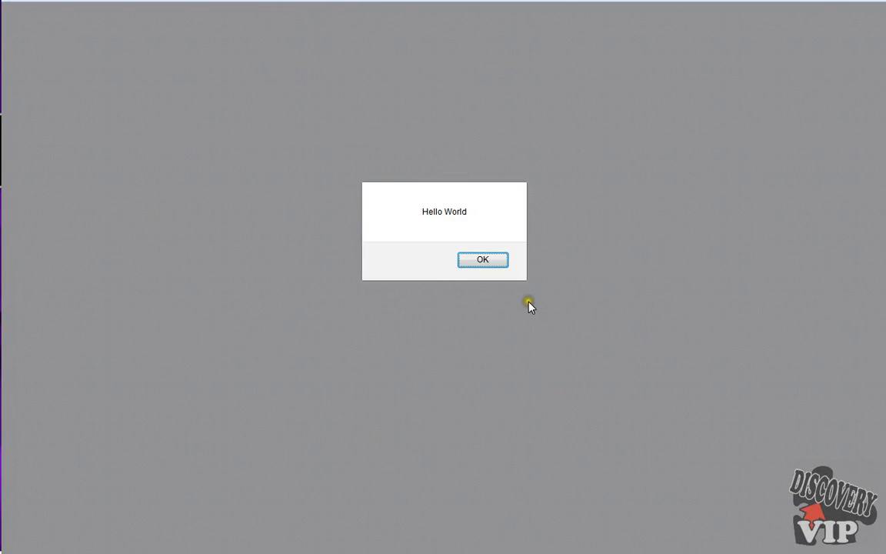
mouse_move(574, 254)
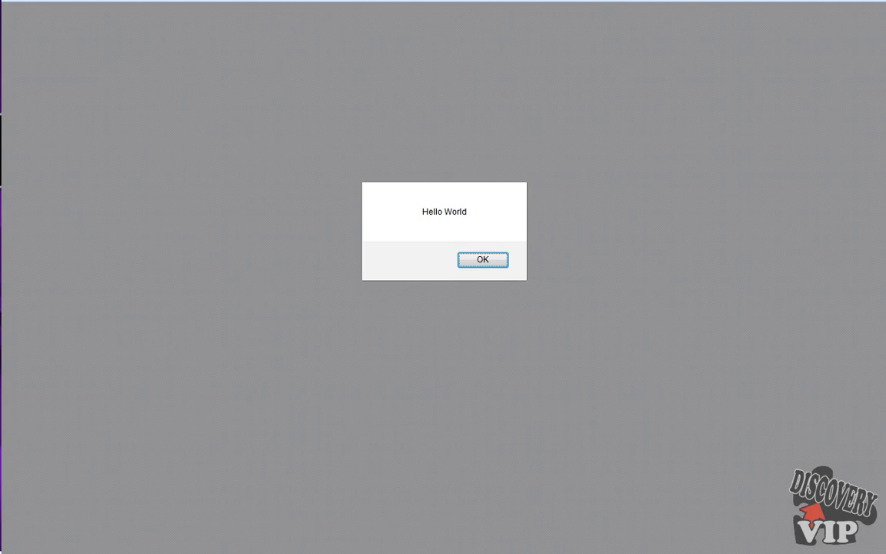
Dismiss the Hello World alert shown in the browser preview.
left_click(482, 259)
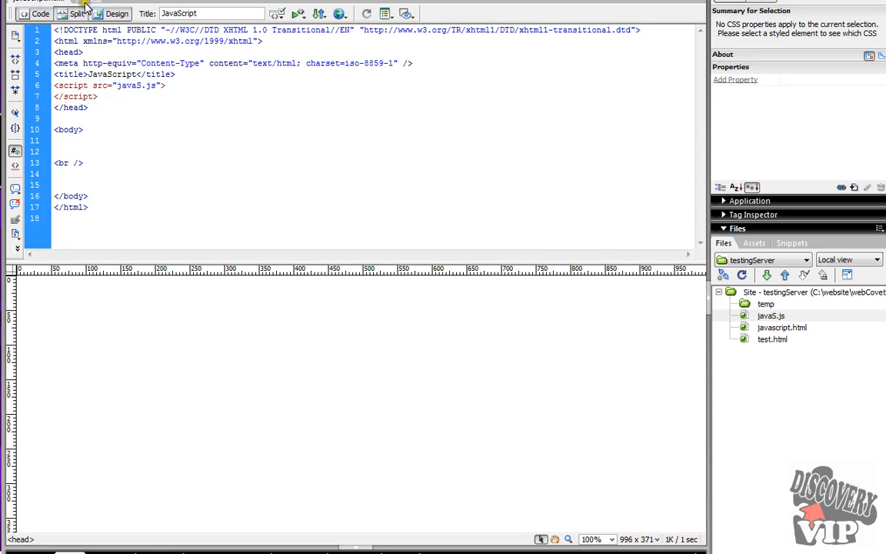
Copy the alert("Hello World") line from javaS.js.
left_click(770, 316)
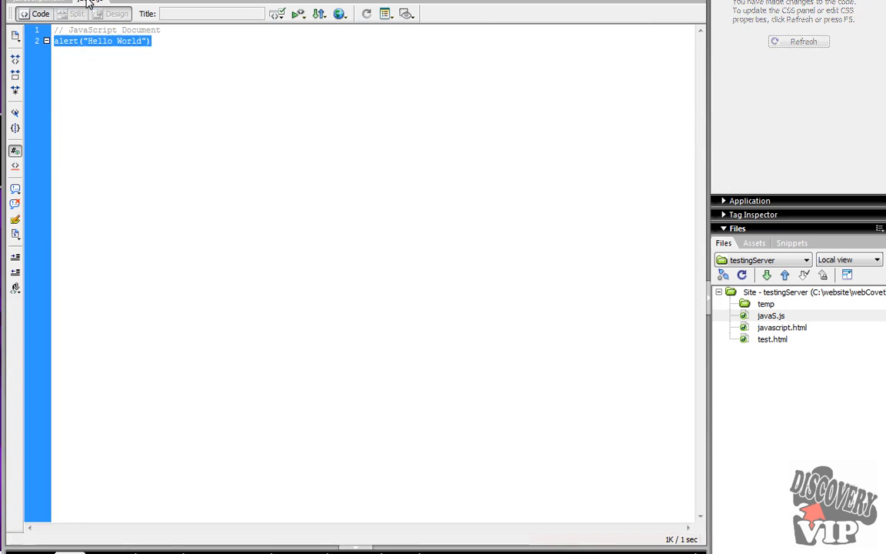
right_click(81, 48)
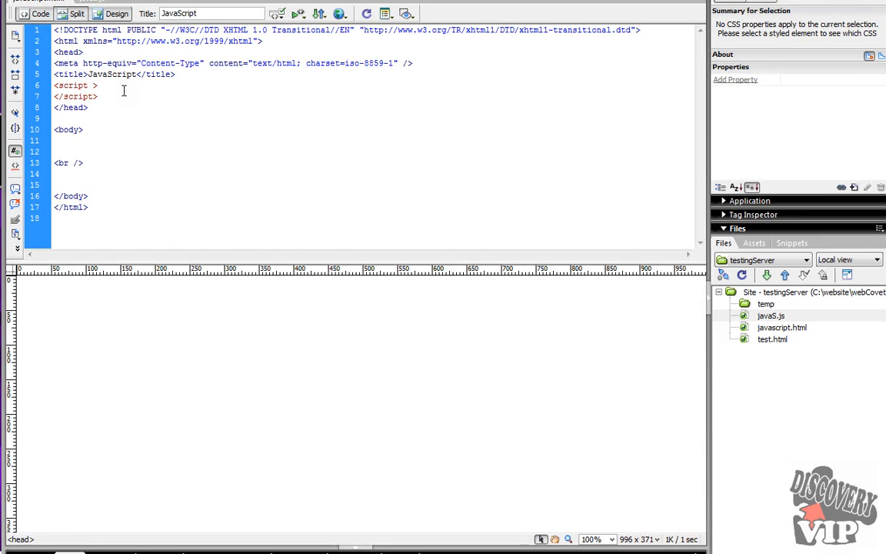
Insert alert("Hello World") inside the page's empty script tag.
type("alert(\"Hello World\")")
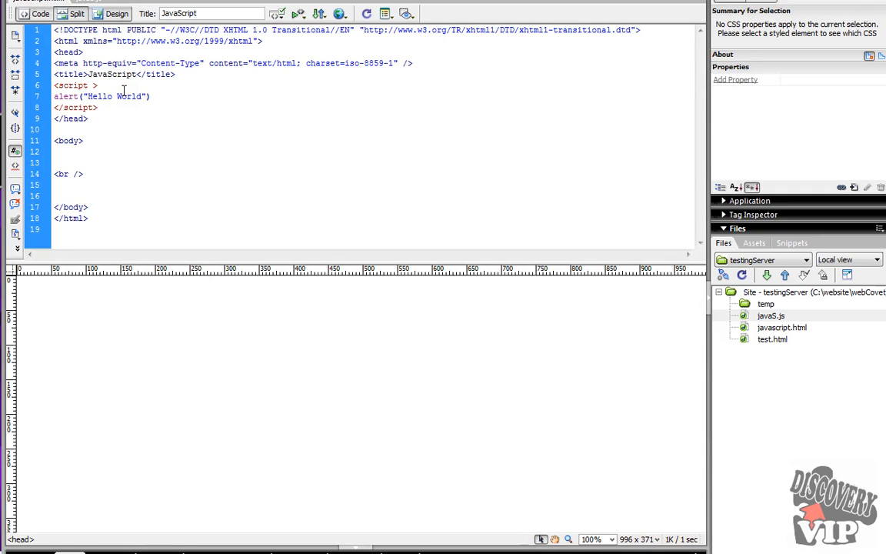
left_click(150, 96)
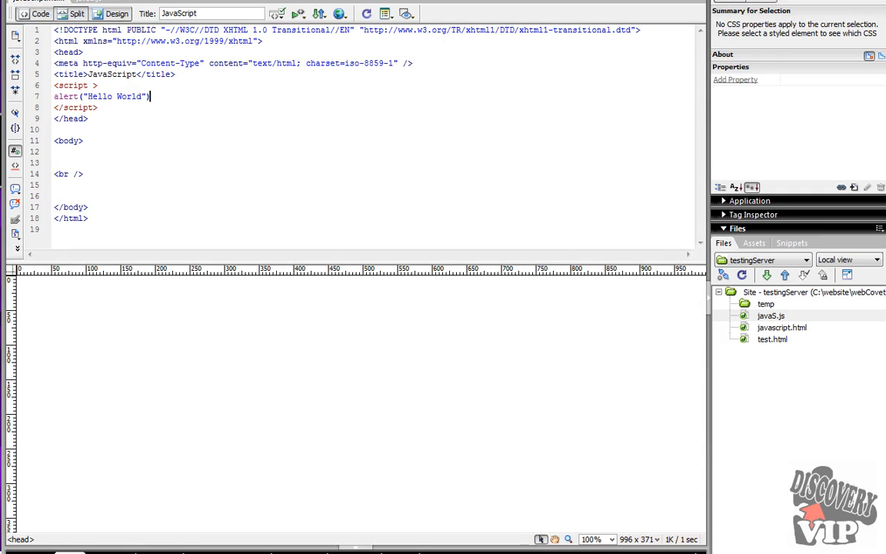